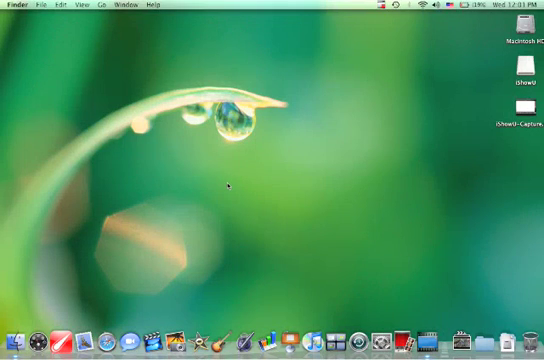
{"action": "mouse_move", "coordinate": [156, 276]}
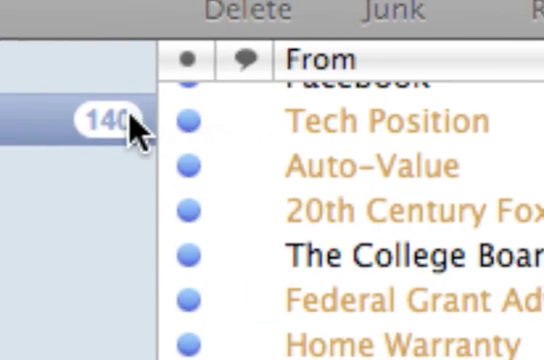
- Scroll down the Inbox list and open one message to read
{"action": "scroll", "scroll_direction": "down", "scroll_amount": 3}
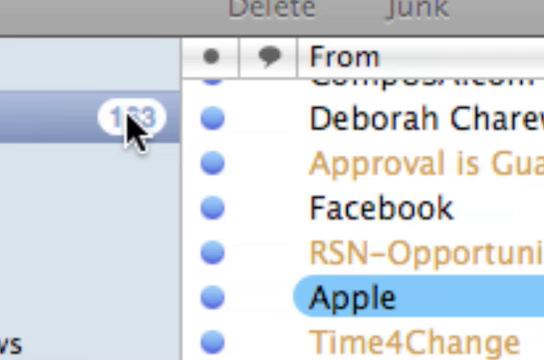
{"action": "scroll", "scroll_direction": "down", "scroll_amount": 3}
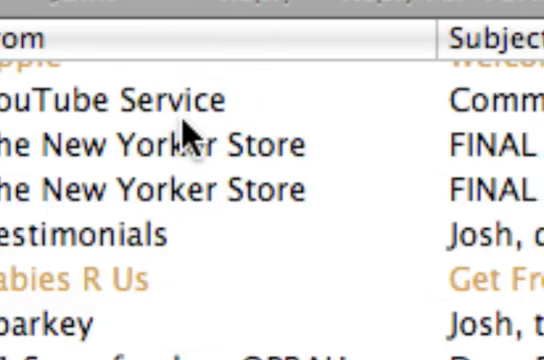
{"action": "left_click", "coordinate": [180, 116]}
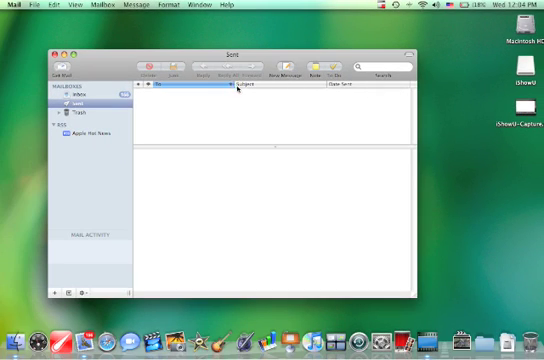
- Sort Junk by Date Received, glance at the Inbox, then return to the empty Junk mailbox
{"action": "left_click", "coordinate": [350, 90]}
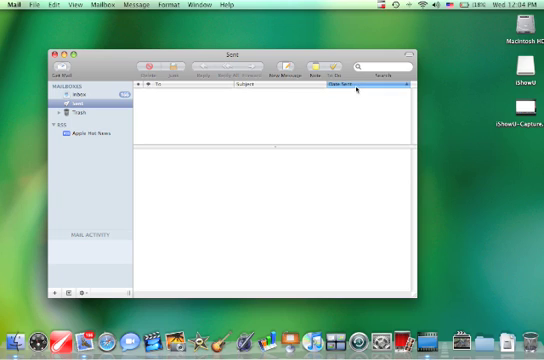
{"action": "left_click", "coordinate": [68, 88]}
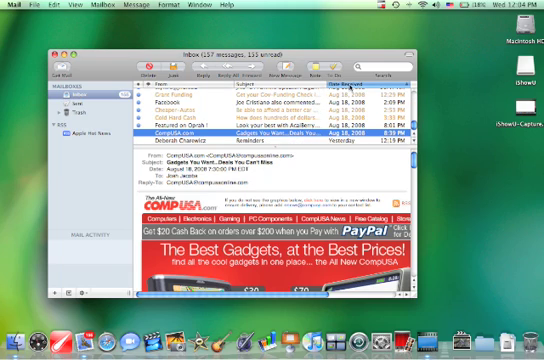
{"action": "left_click", "coordinate": [62, 96]}
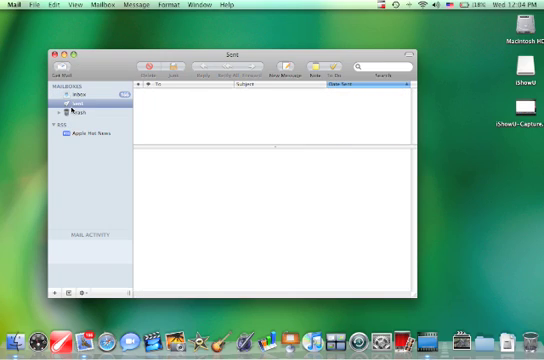
{"action": "left_click", "coordinate": [72, 116]}
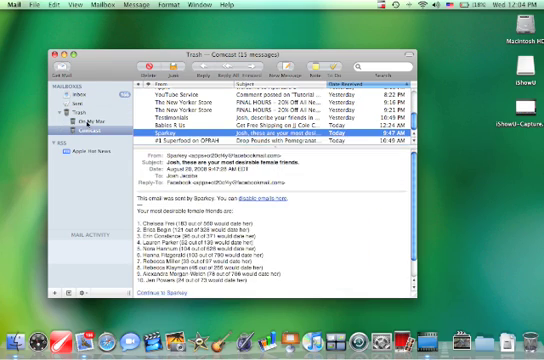
- Open Trash > On My Mac and erase the deleted Apple Hot News messages
{"action": "left_click", "coordinate": [76, 118]}
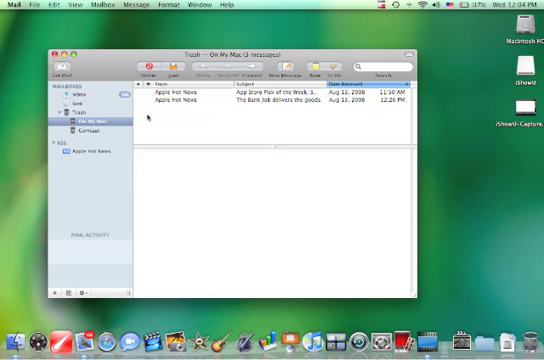
{"action": "left_click", "coordinate": [158, 66]}
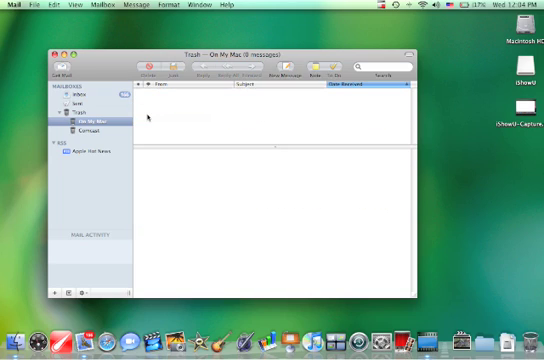
{"action": "left_click", "coordinate": [86, 124]}
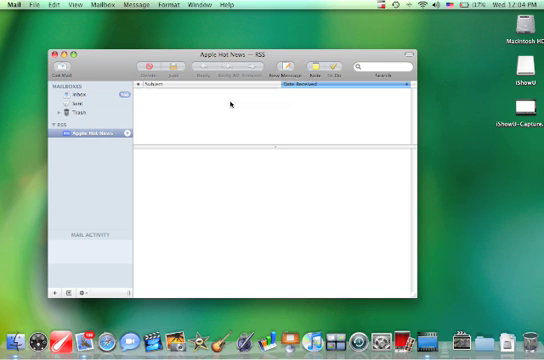
{"action": "mouse_move", "coordinate": [78, 276]}
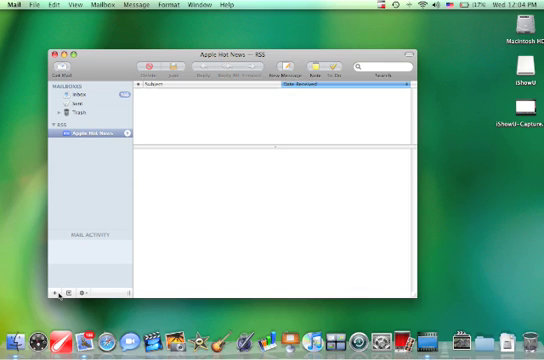
- Open the Apple Hot News feed under RSS to check for articles
{"action": "left_click", "coordinate": [60, 296]}
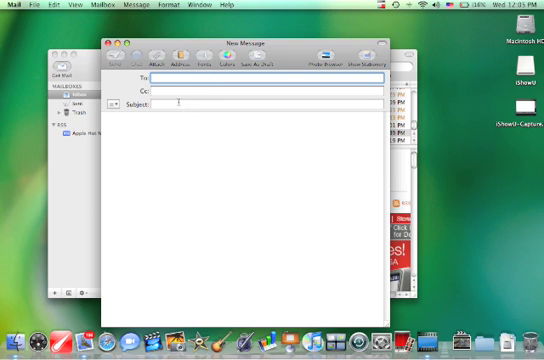
- Start a new blank message from the toolbar's New Message button
{"action": "left_click", "coordinate": [270, 94]}
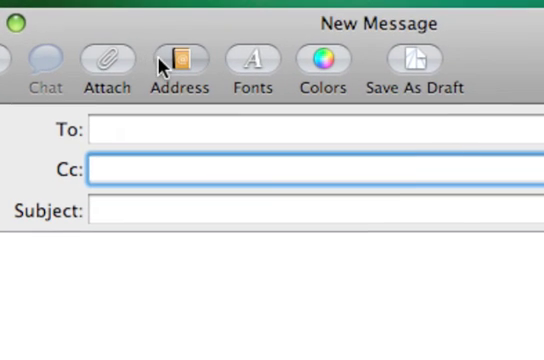
{"action": "mouse_move", "coordinate": [178, 60]}
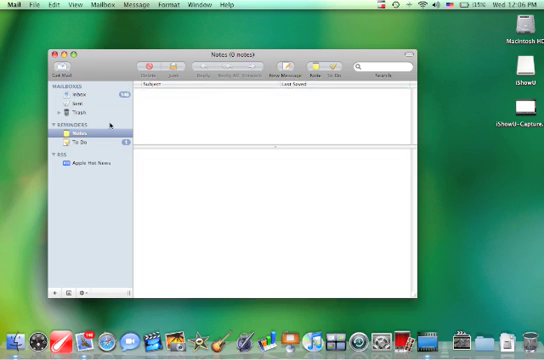
- Show the To Do items list under Reminders in the sidebar
{"action": "left_click", "coordinate": [64, 136]}
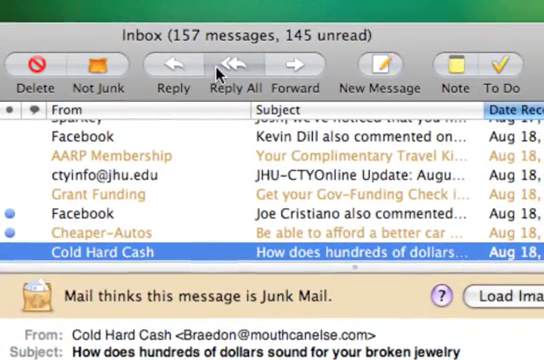
{"action": "mouse_move", "coordinate": [228, 72]}
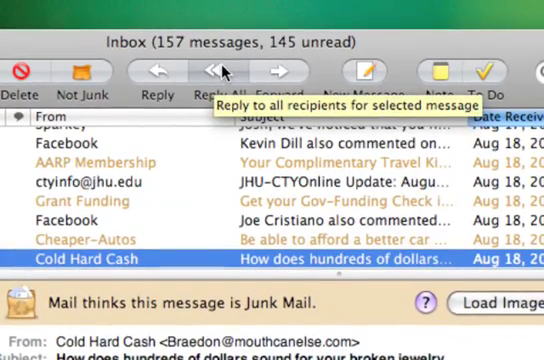